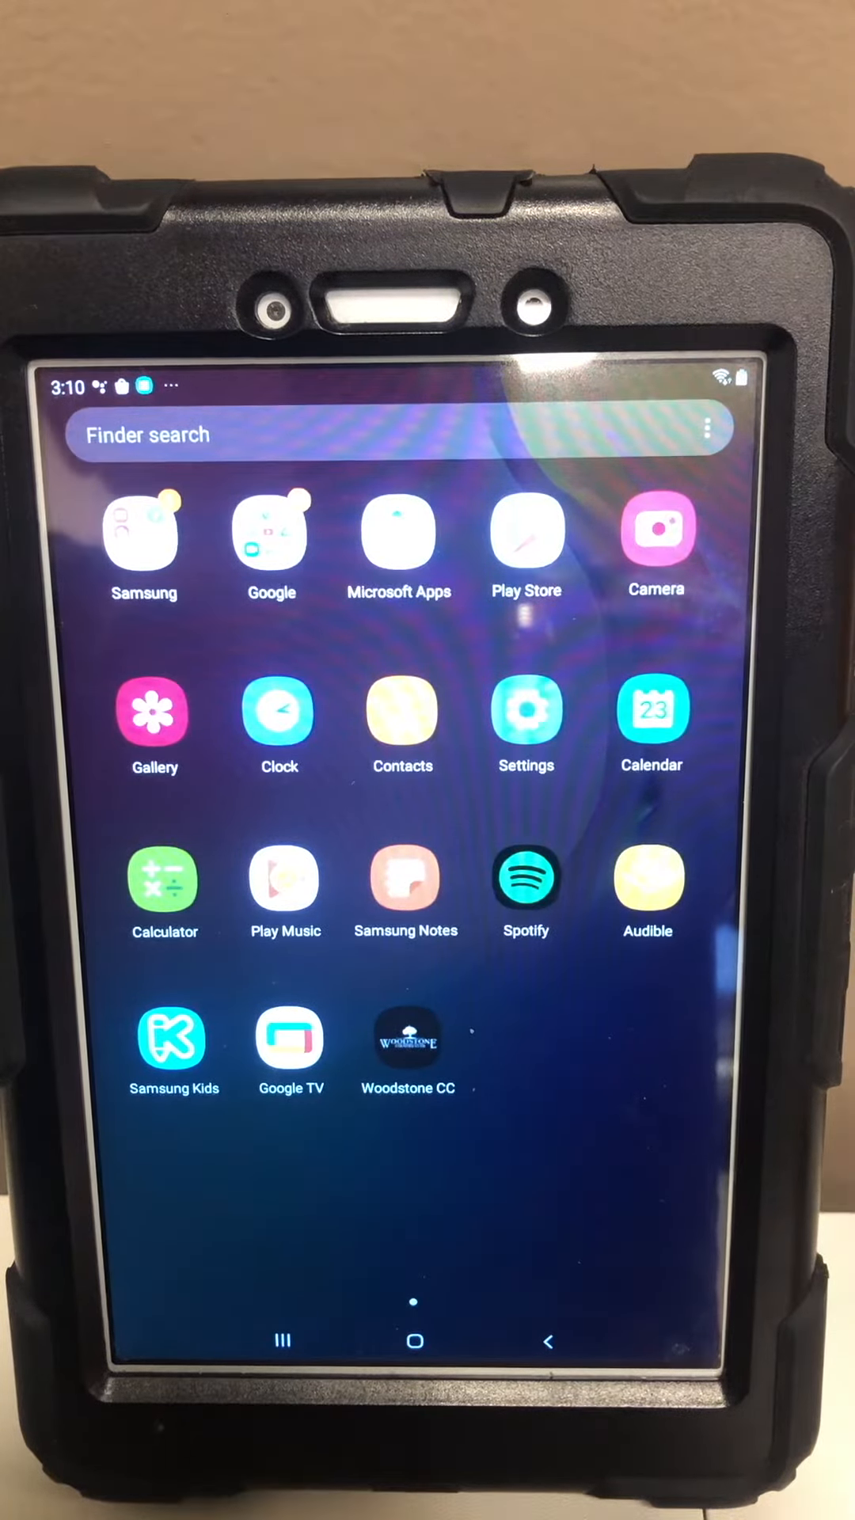
- Launch the Woodstone Country Club app from the Android home screen
click(407, 1045)
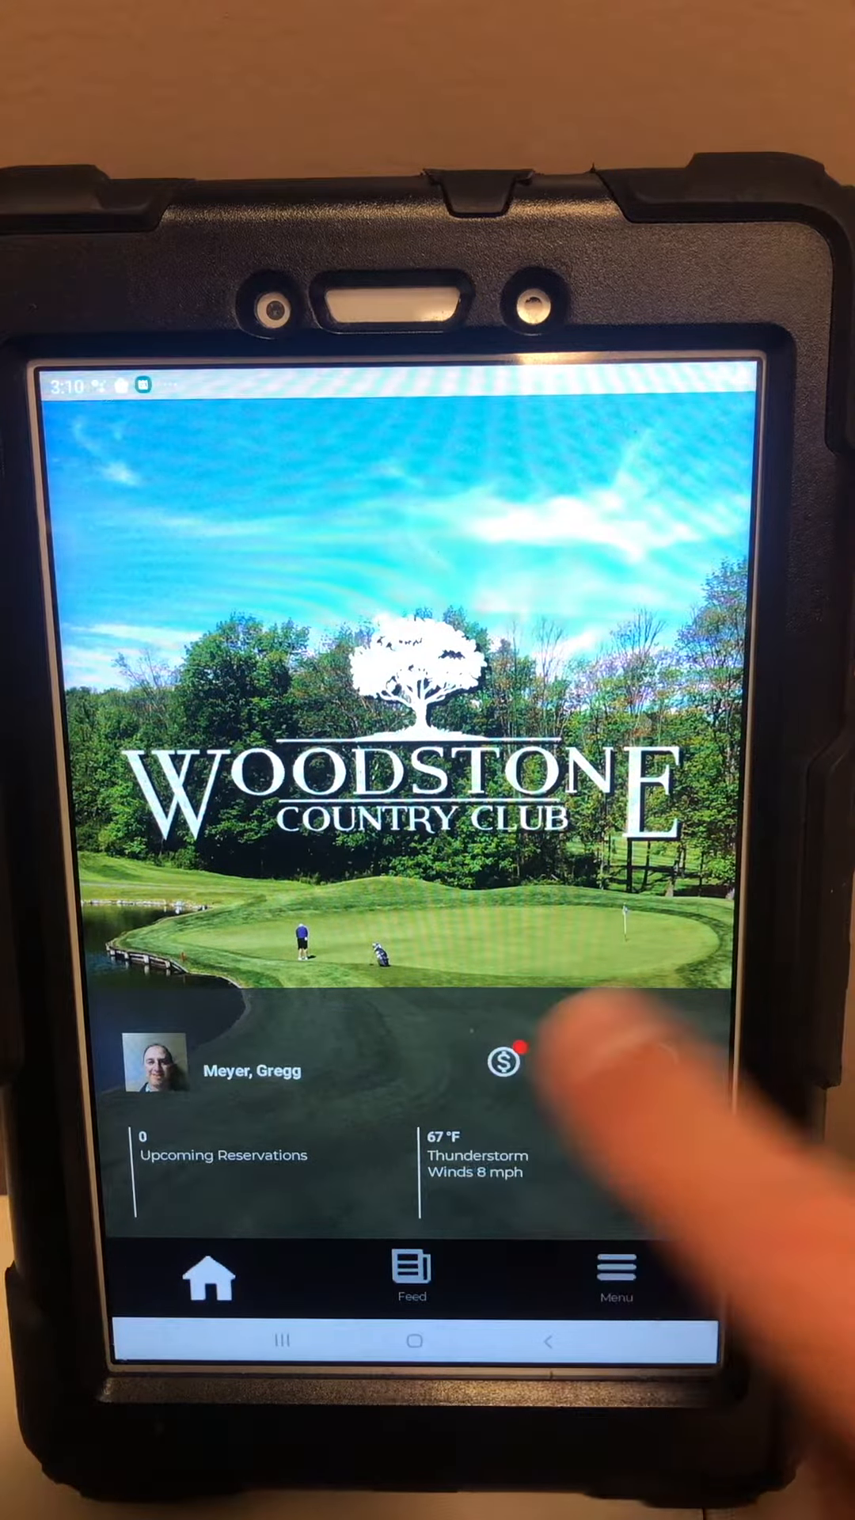
- View open check #32103 ($15.42), peek at its itemized details, and start paying it
click(504, 1061)
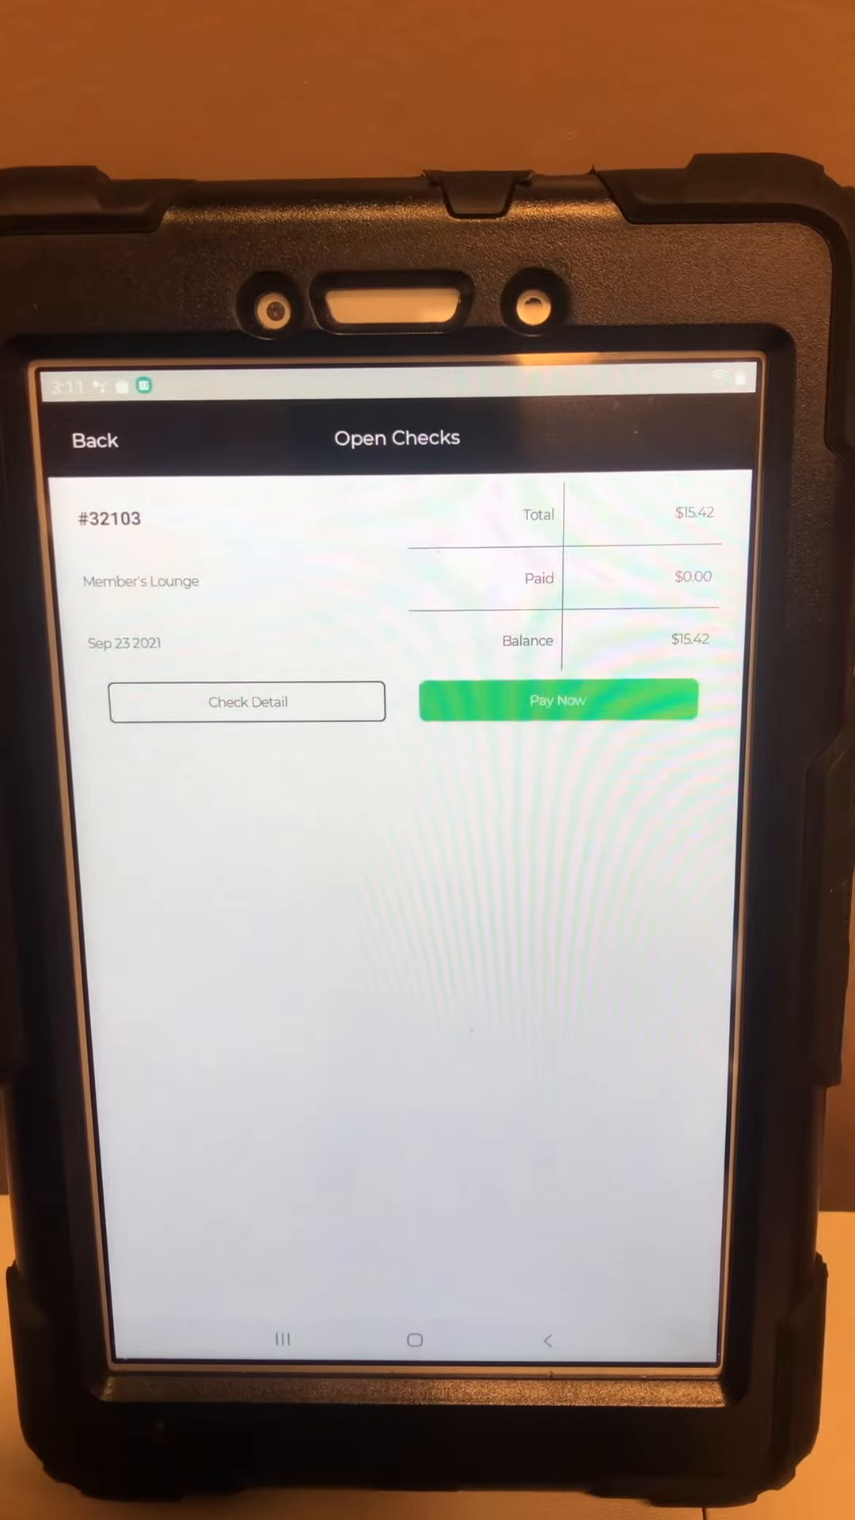
click(247, 701)
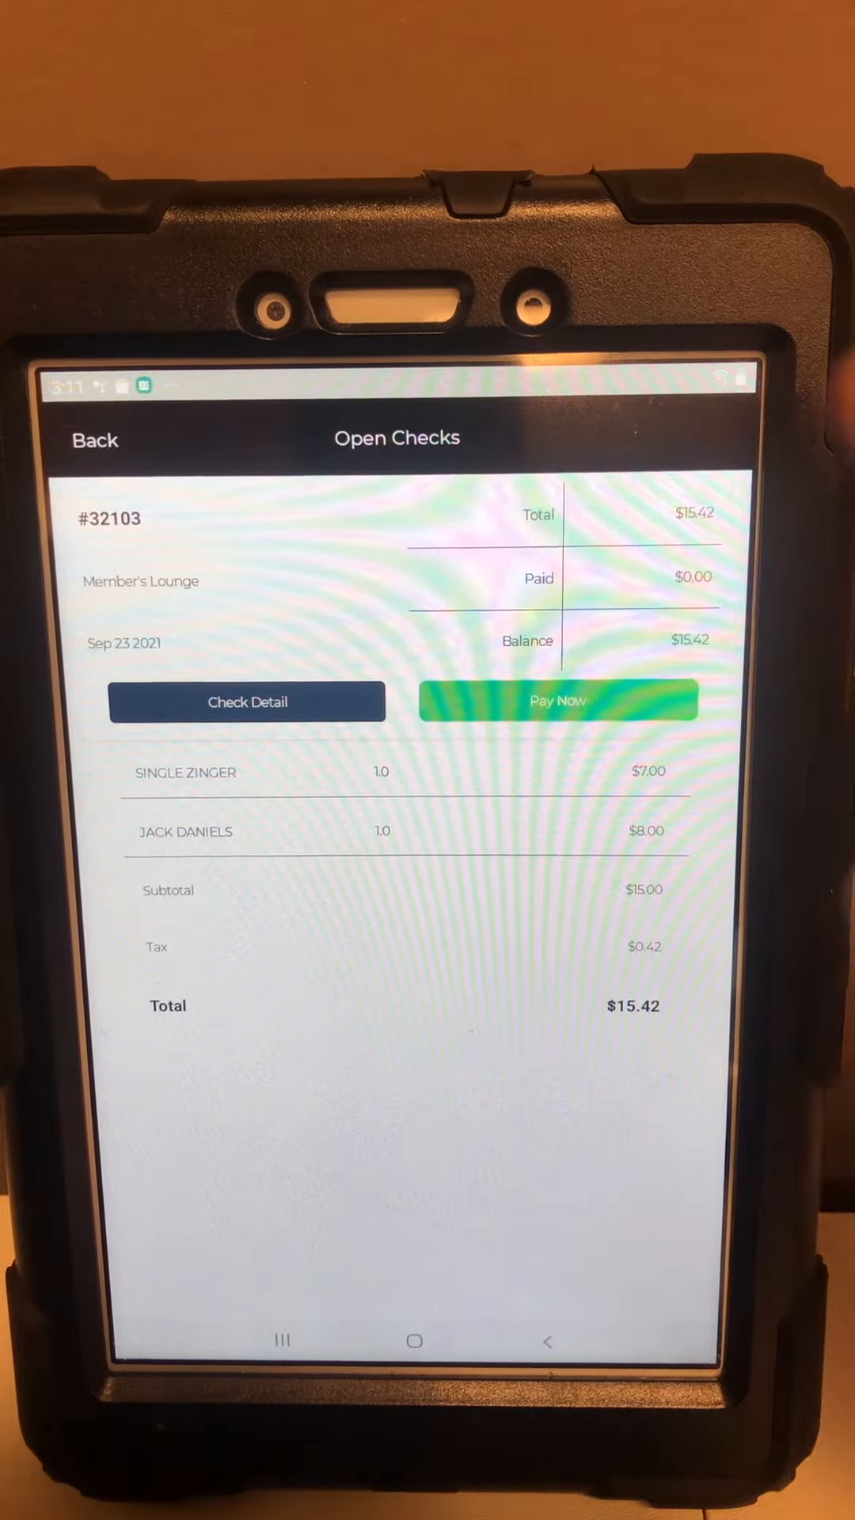
click(247, 702)
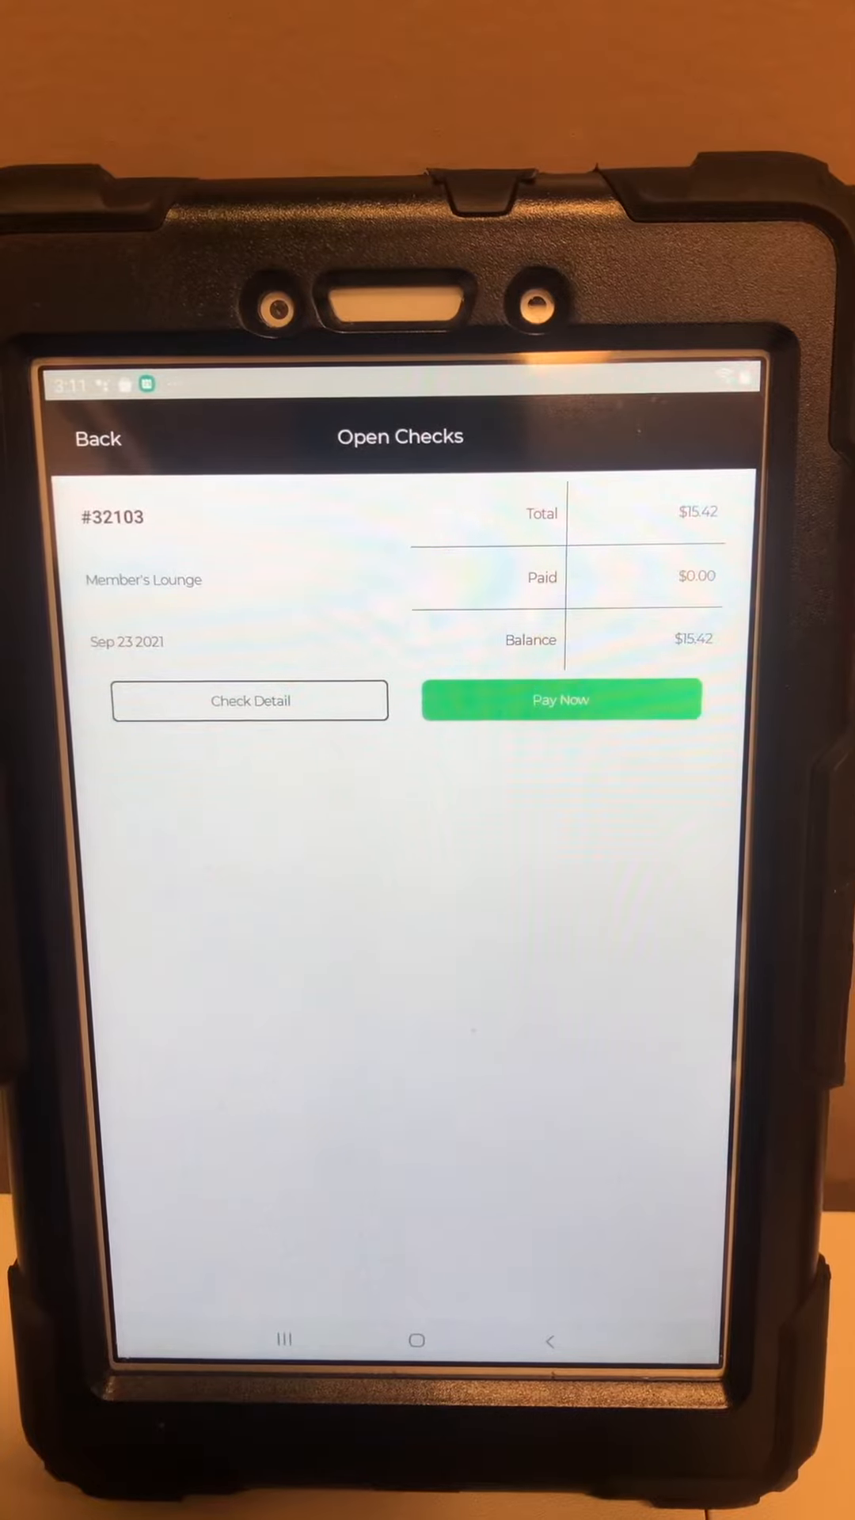
click(561, 700)
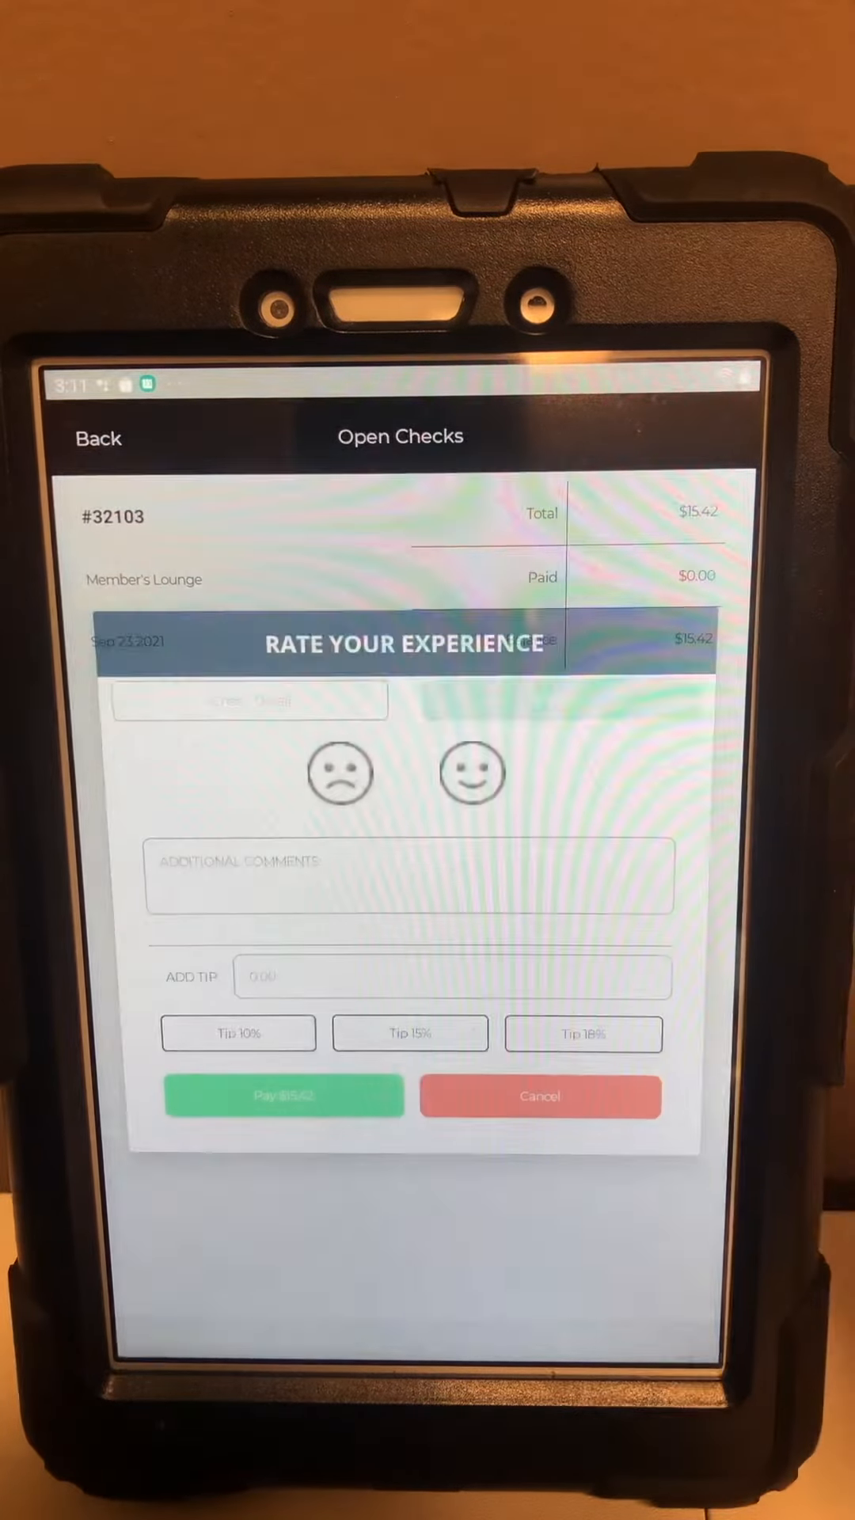
- Rate the experience unhappy, set a custom $6.00 tip, and pay the $21.42 total
click(339, 775)
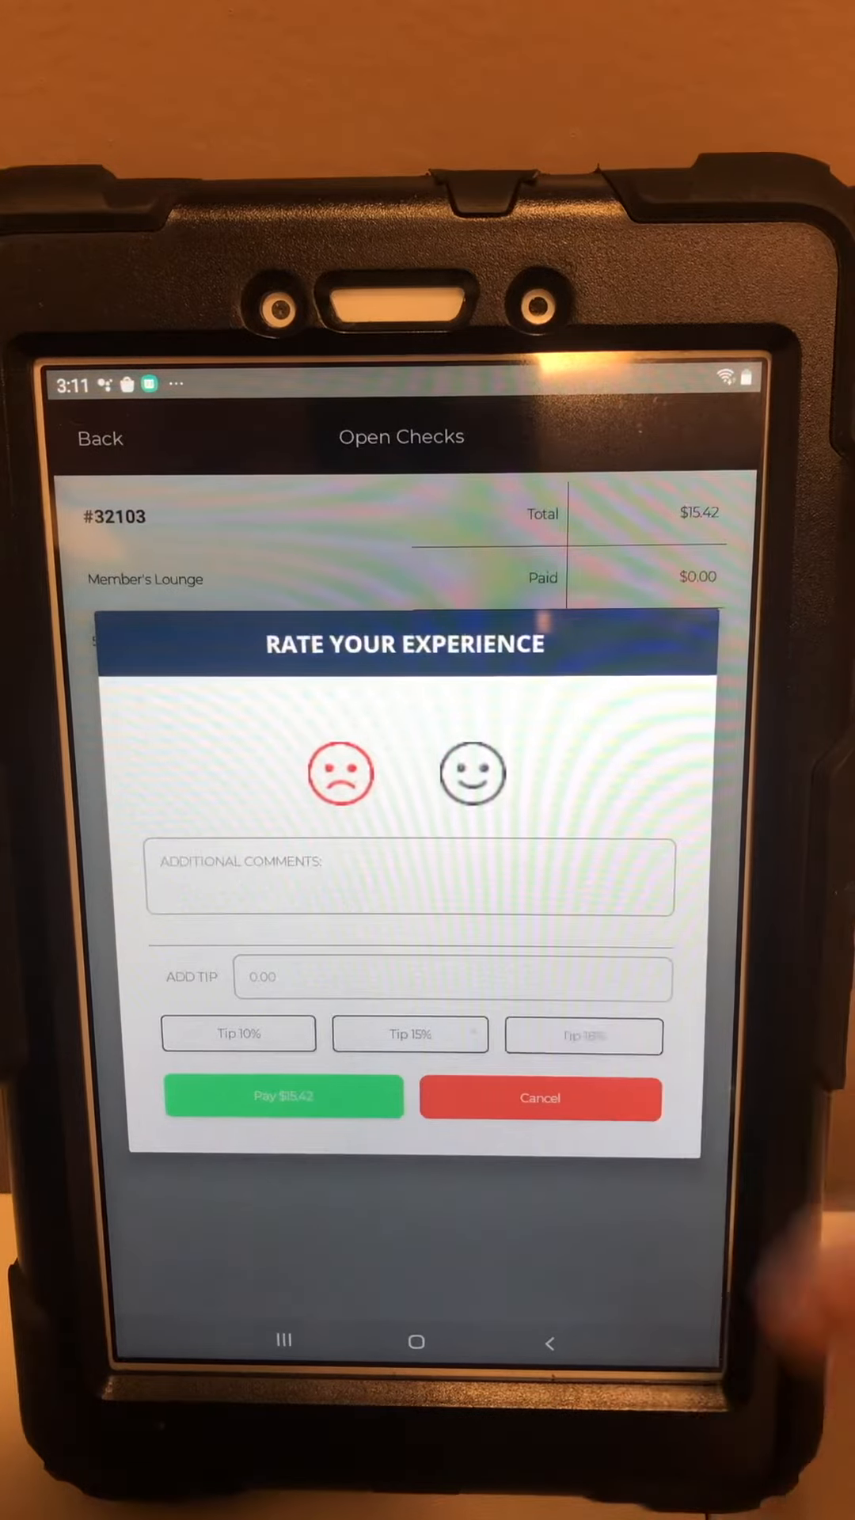
click(584, 1034)
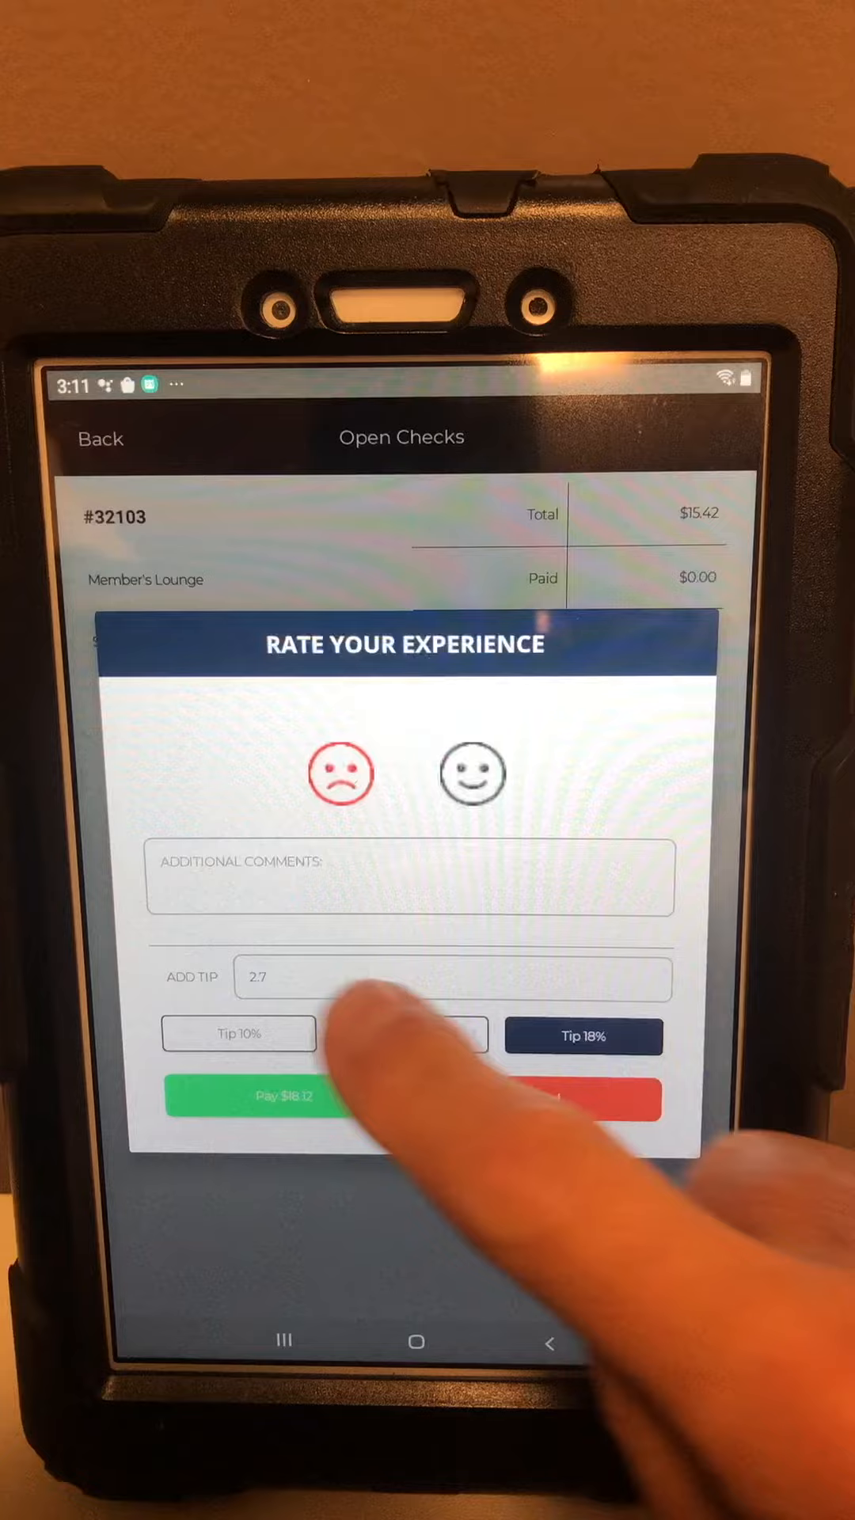
click(453, 977)
text(6)
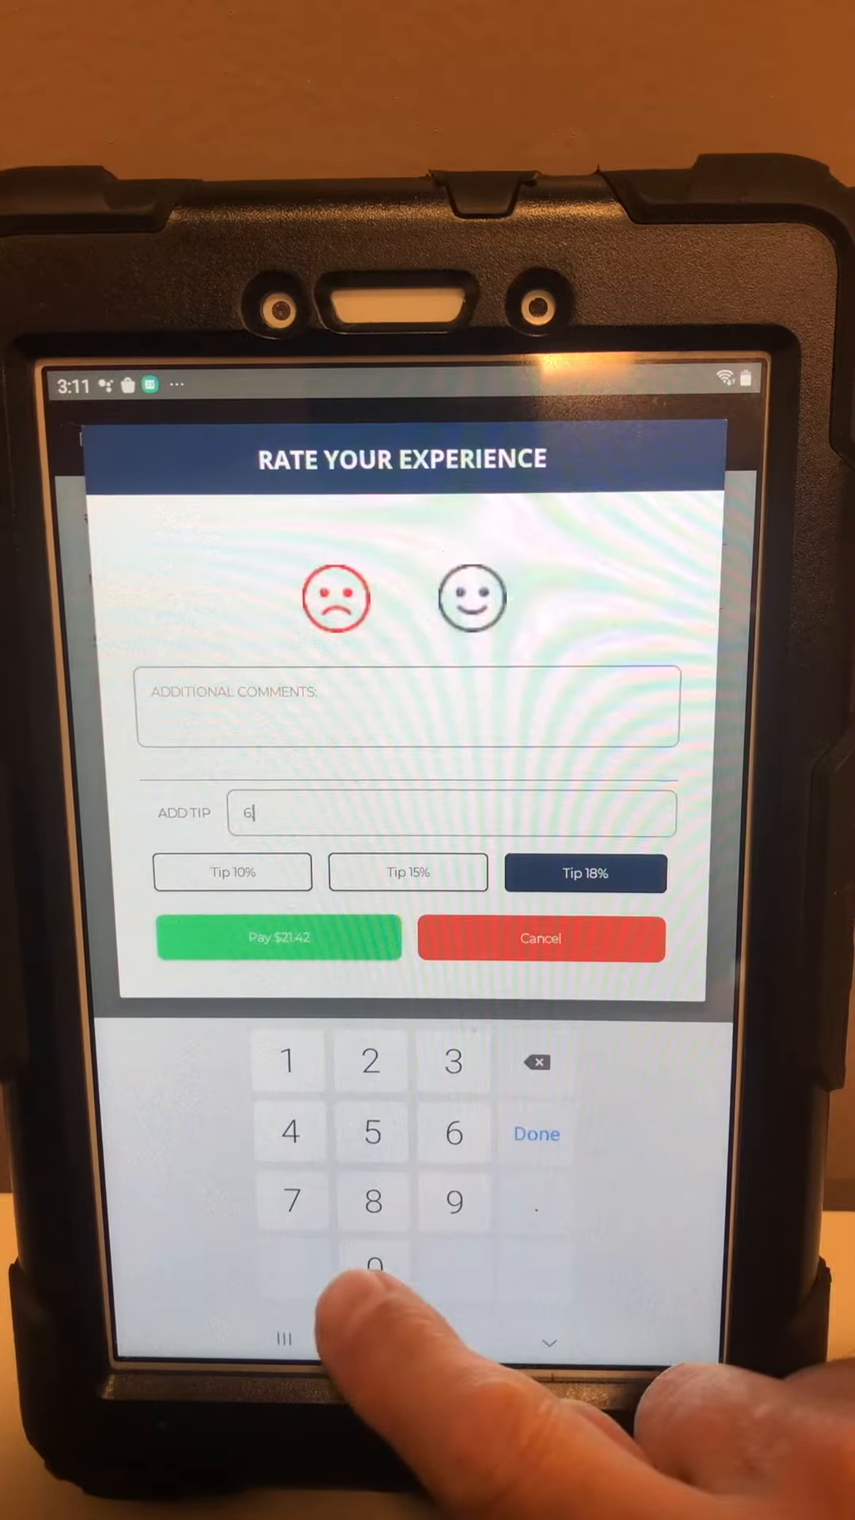
click(536, 1202)
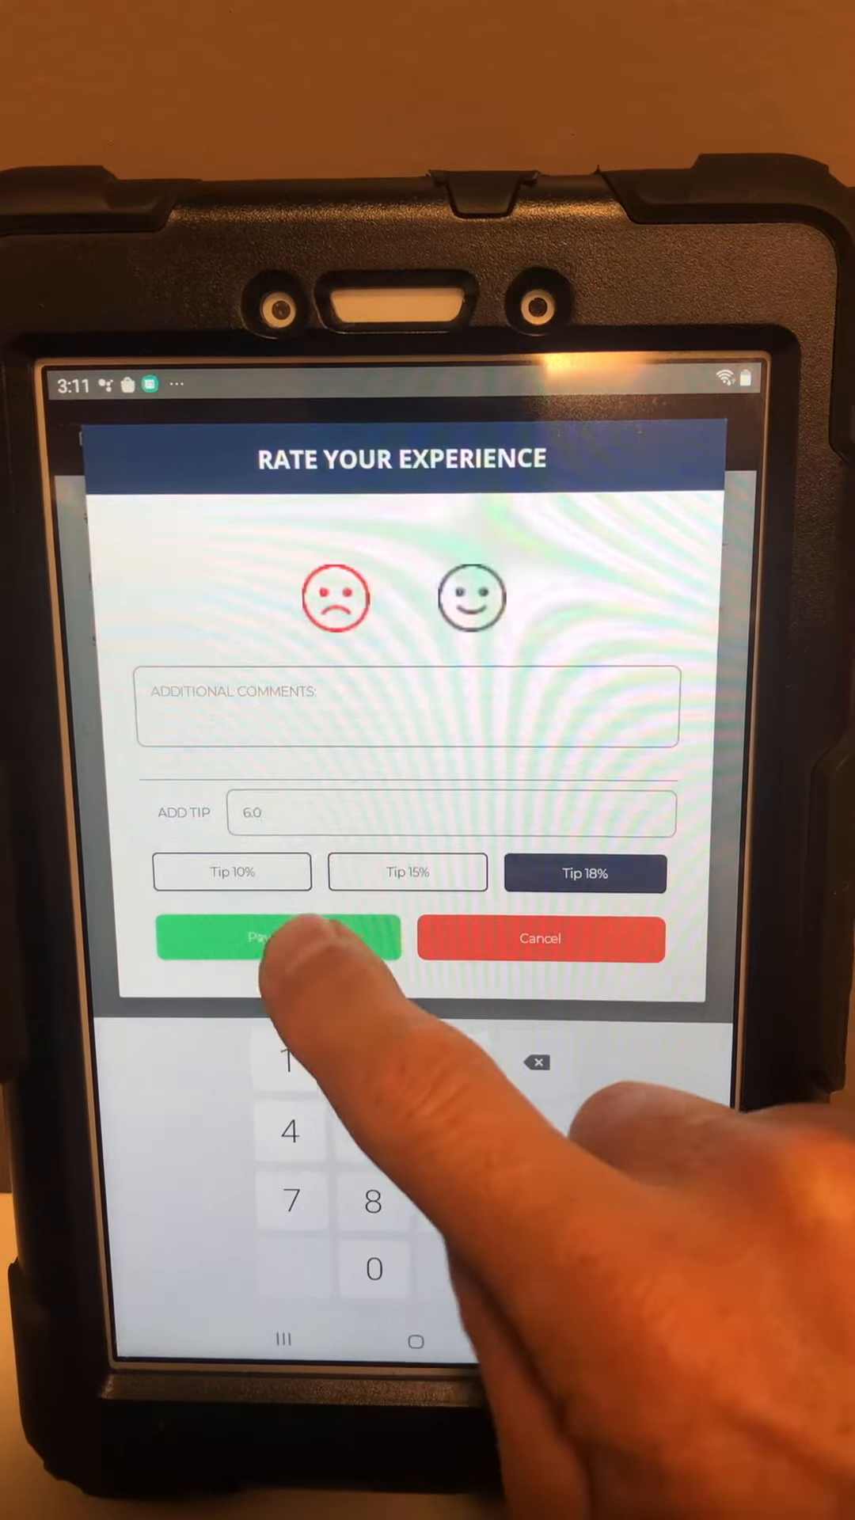
click(270, 939)
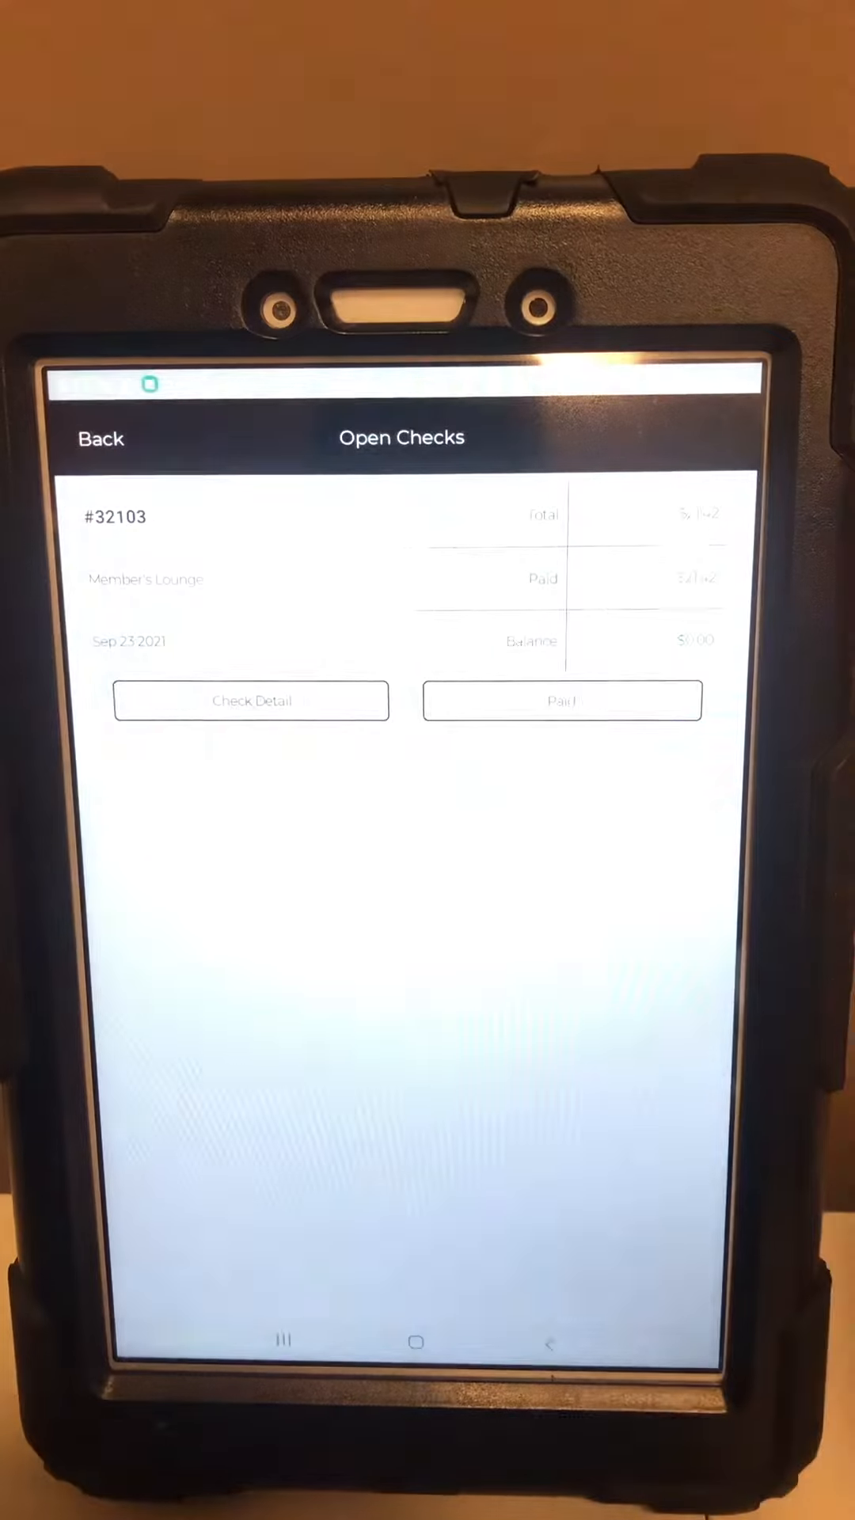